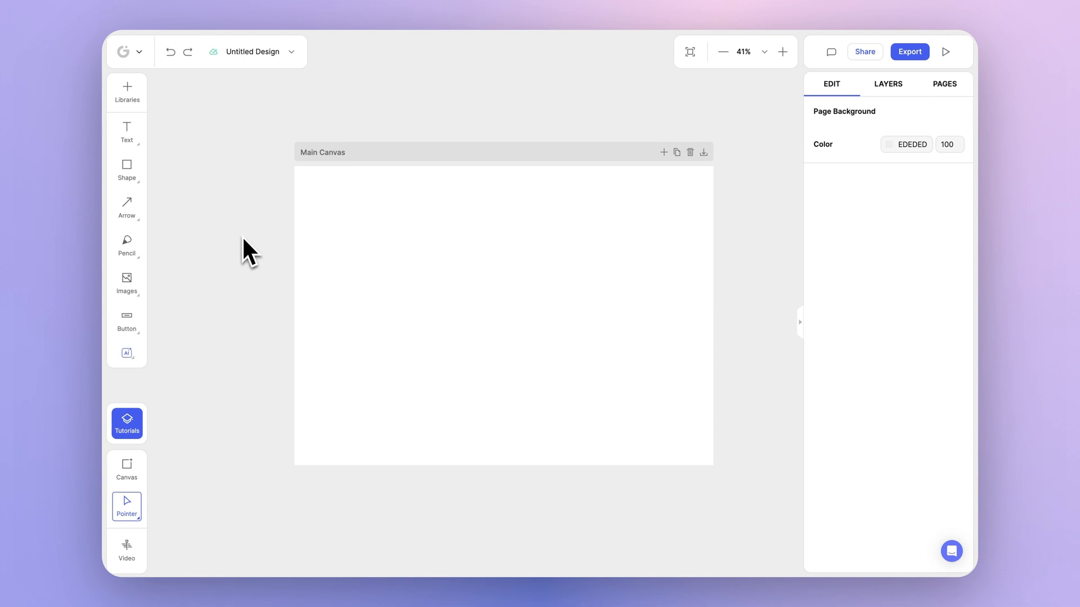
# Browse the Libraries panel to the Mockups category showing Digital / Screens devices
pyautogui.click(126, 94)
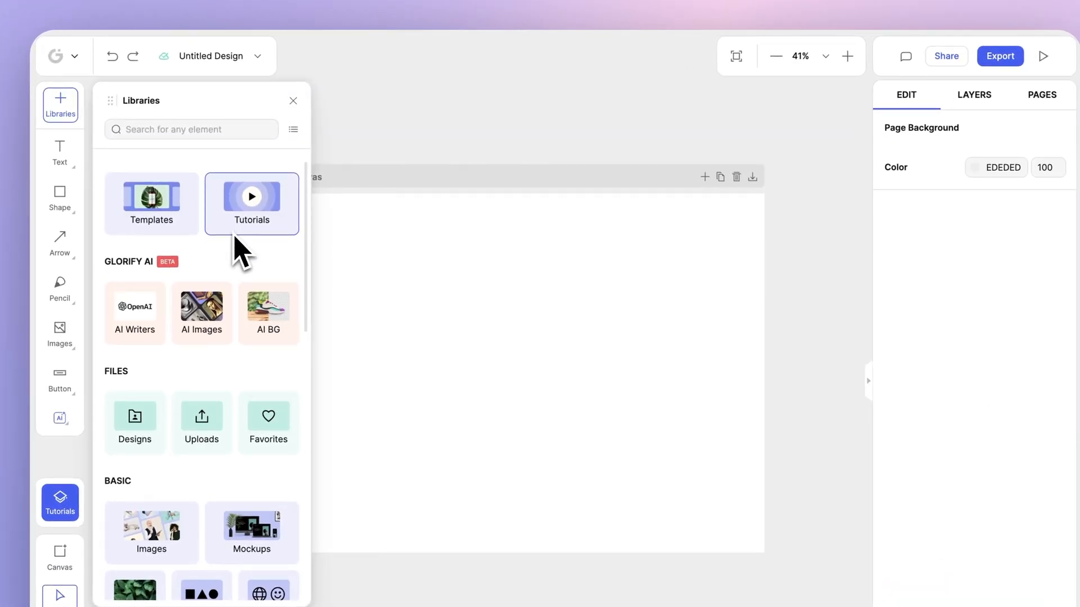
pyautogui.scroll(-3)
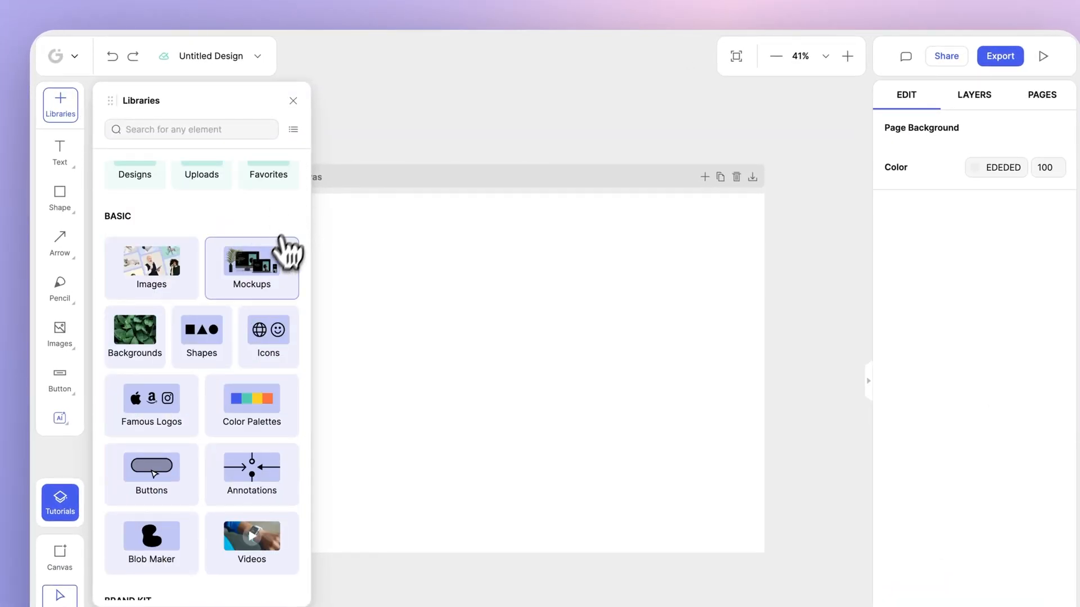
pyautogui.click(251, 267)
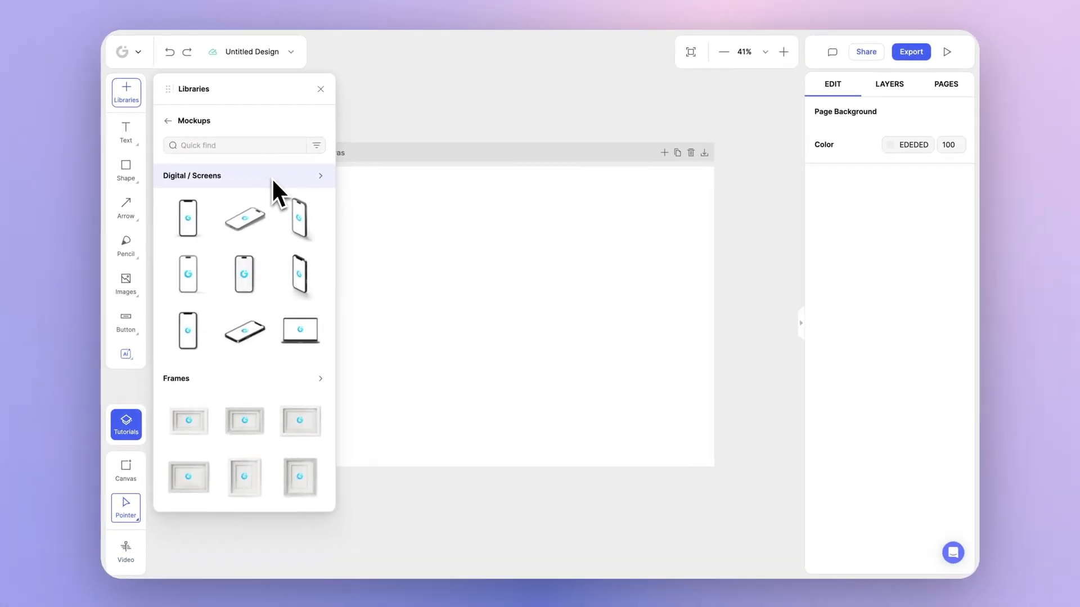
pyautogui.scroll(-3)
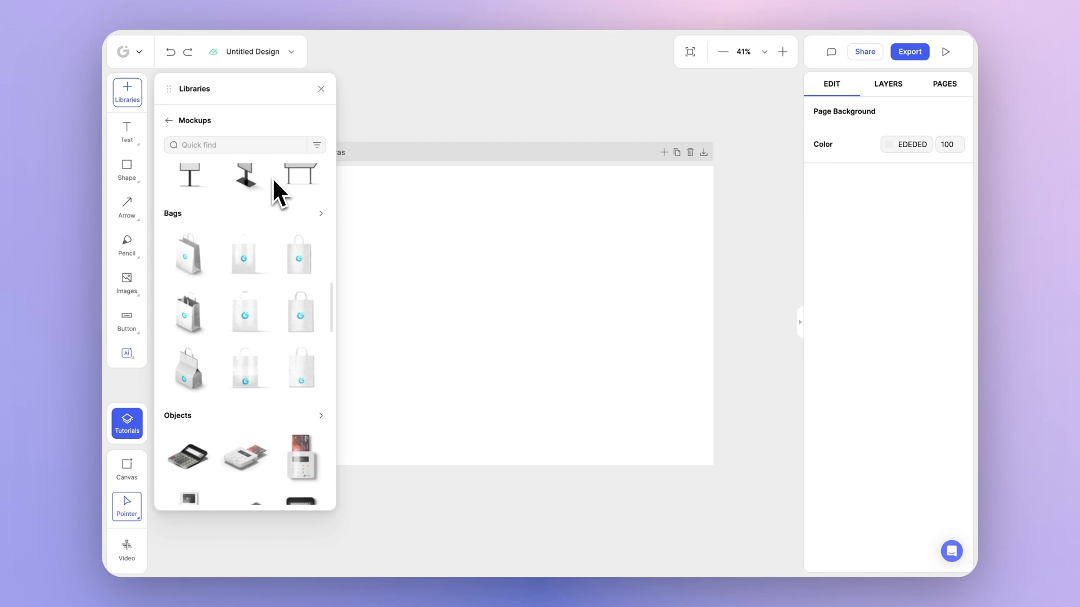
pyautogui.scroll(-3)
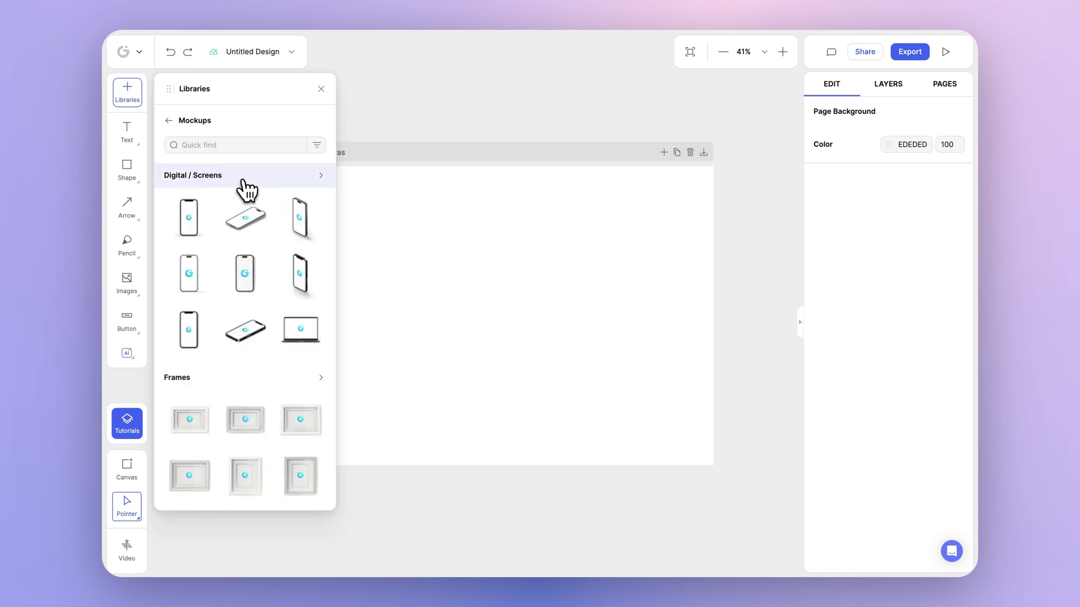
# Add the upright iPhone 14 Pro mockup to the empty canvas
pyautogui.click(192, 176)
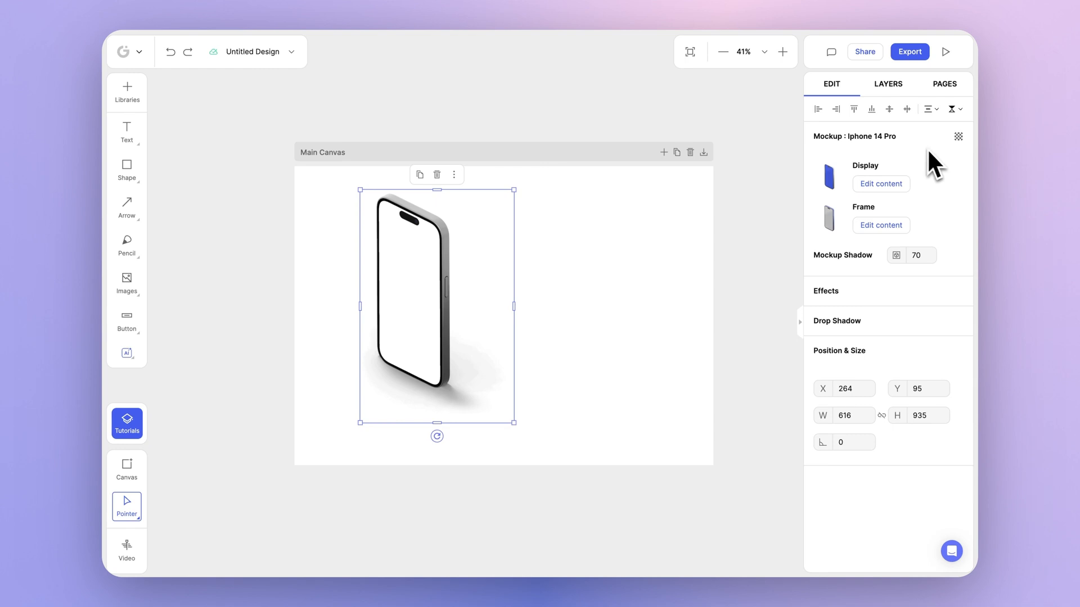
pyautogui.moveTo(948, 168)
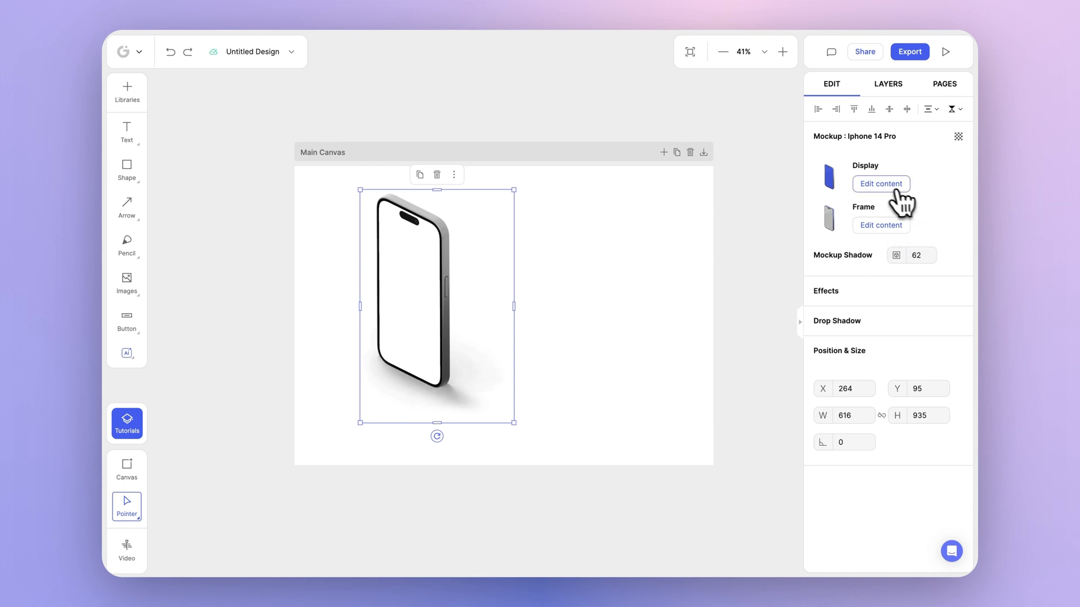
# Edit the Display content and give the screen background a purple-to-green linear gradient
pyautogui.click(879, 183)
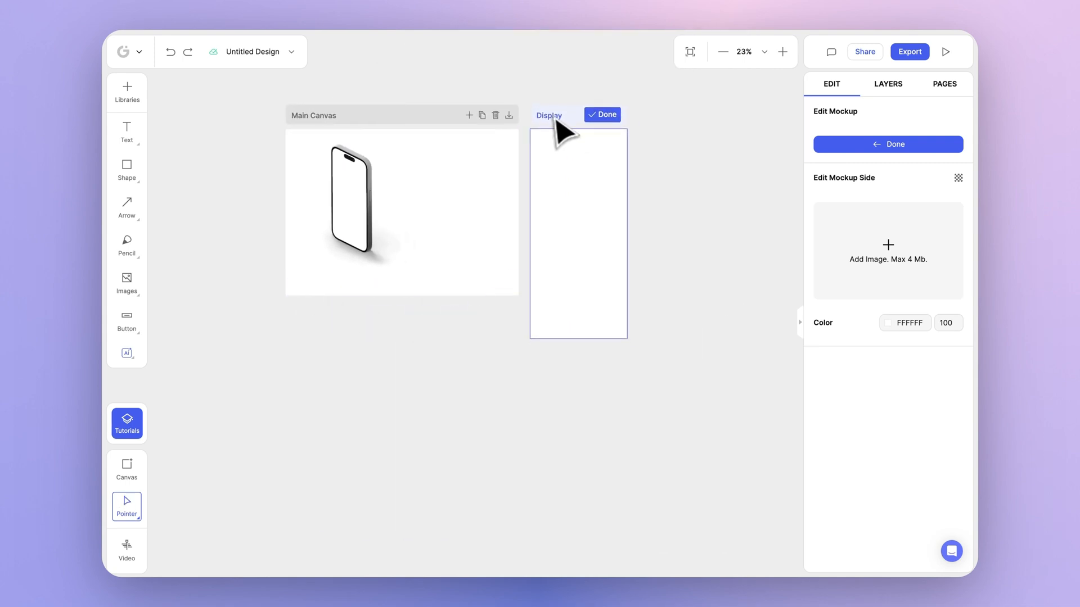
pyautogui.moveTo(583, 217)
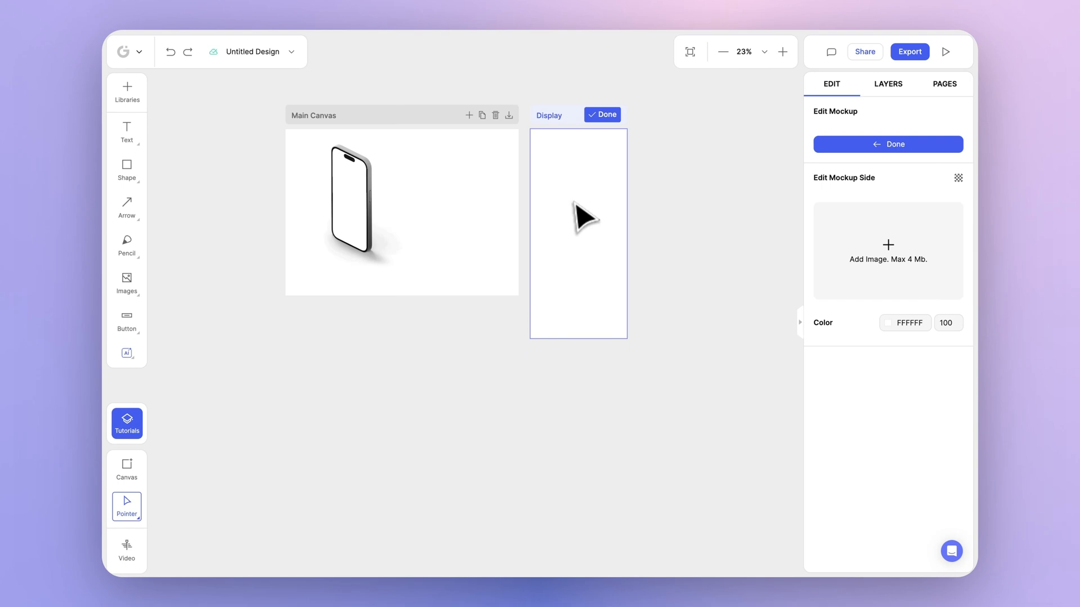
pyautogui.moveTo(594, 164)
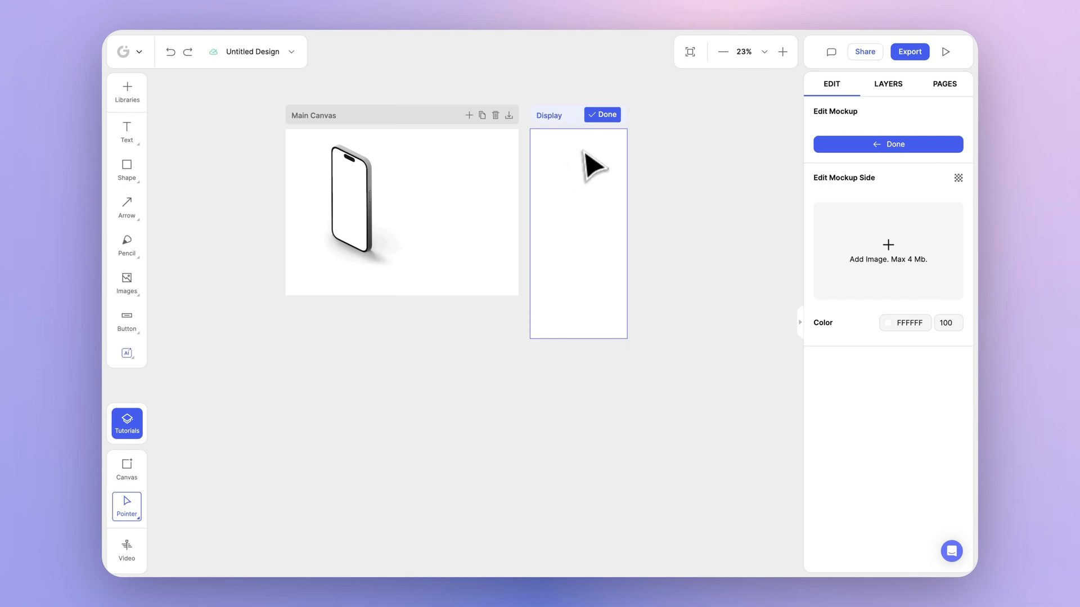
pyautogui.click(363, 207)
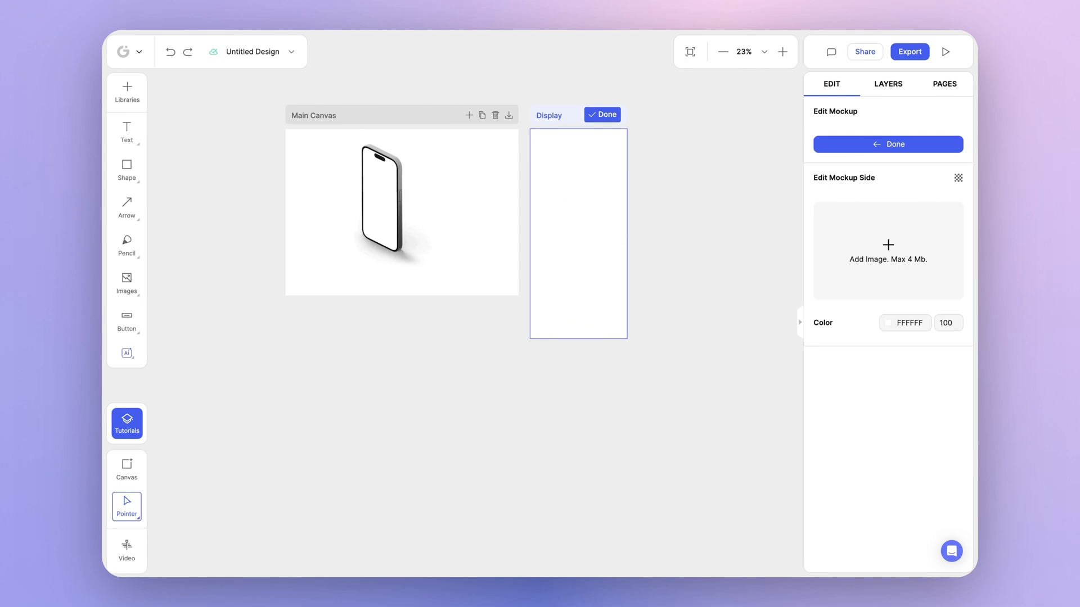
pyautogui.click(905, 323)
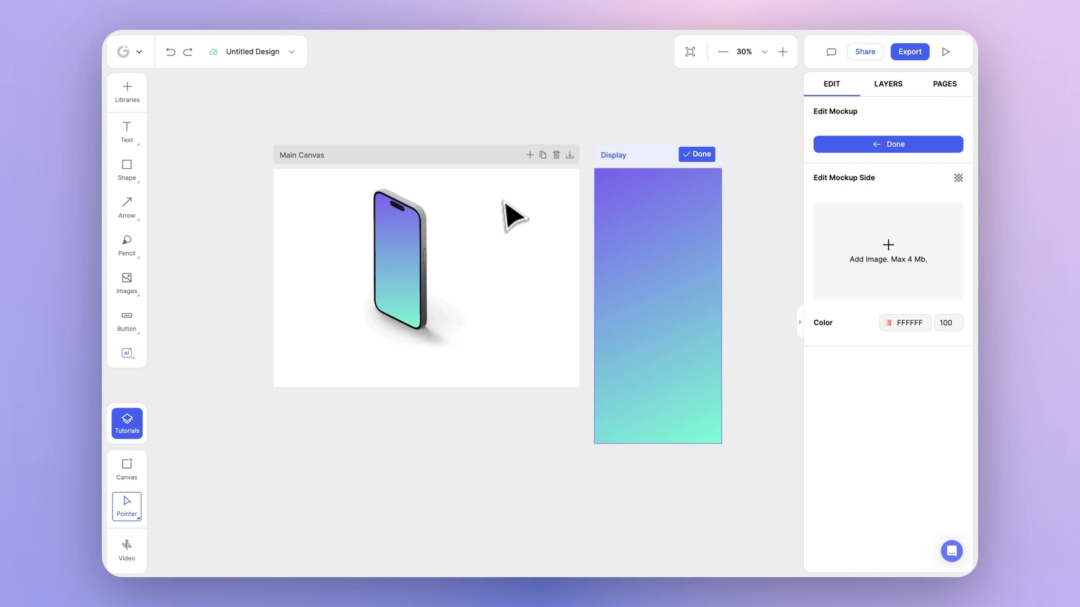
pyautogui.moveTo(651, 130)
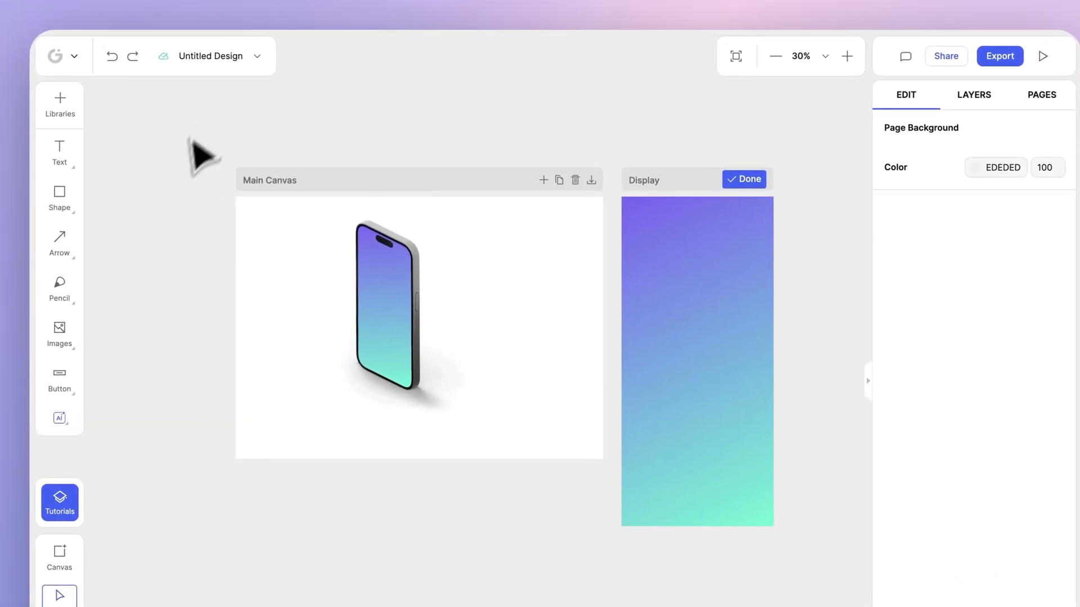
# Add the heading 'Create Powerful Mockups' and lower the rounded card's transparency
pyautogui.click(59, 149)
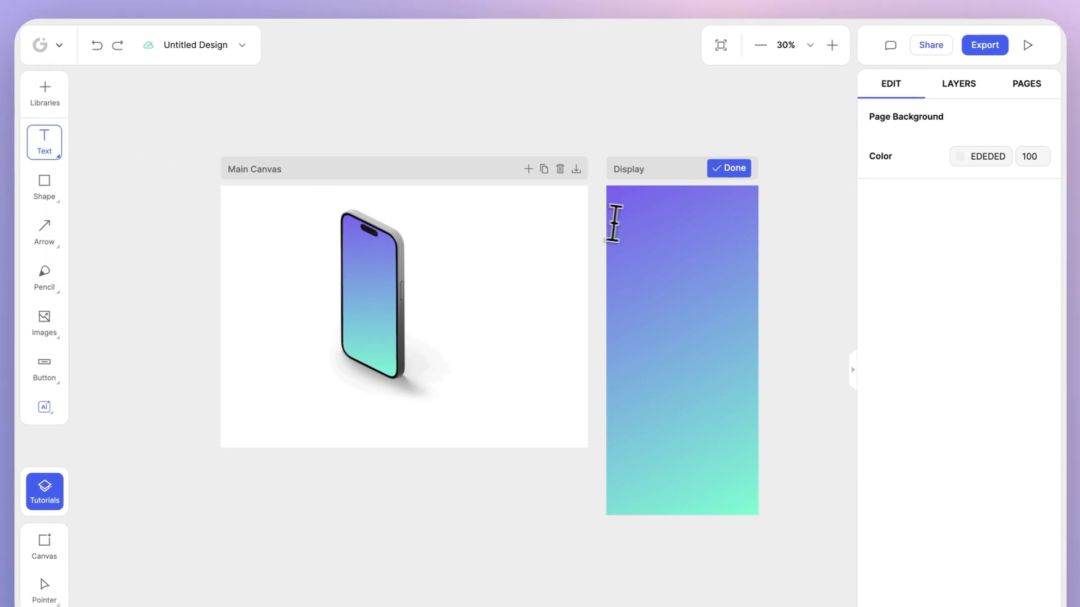
pyautogui.write('Create Powerful Mockups')
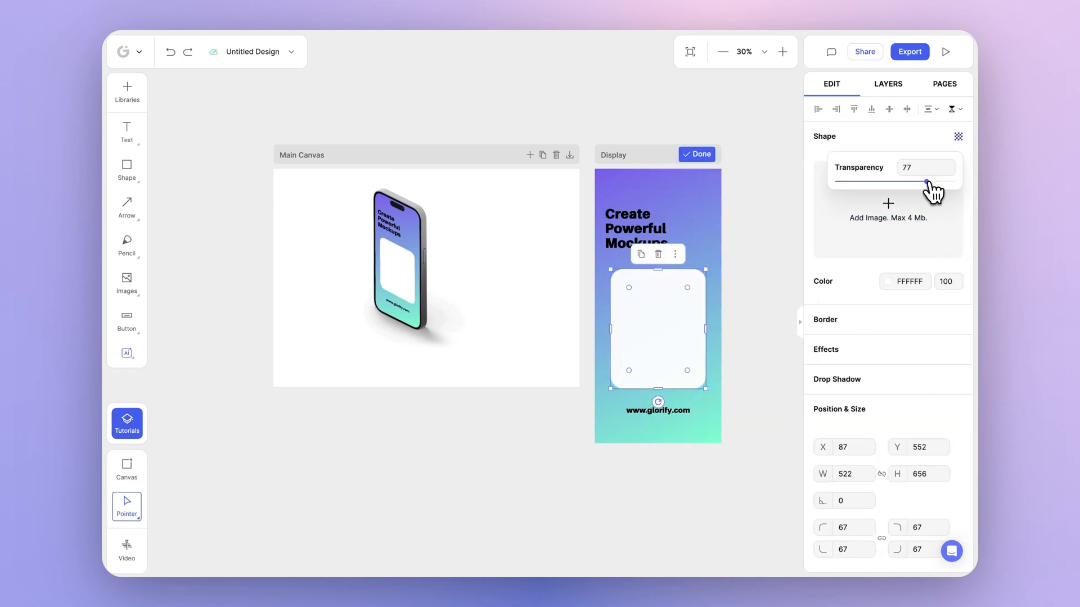
pyautogui.moveTo(933, 181); pyautogui.dragTo(854, 182)
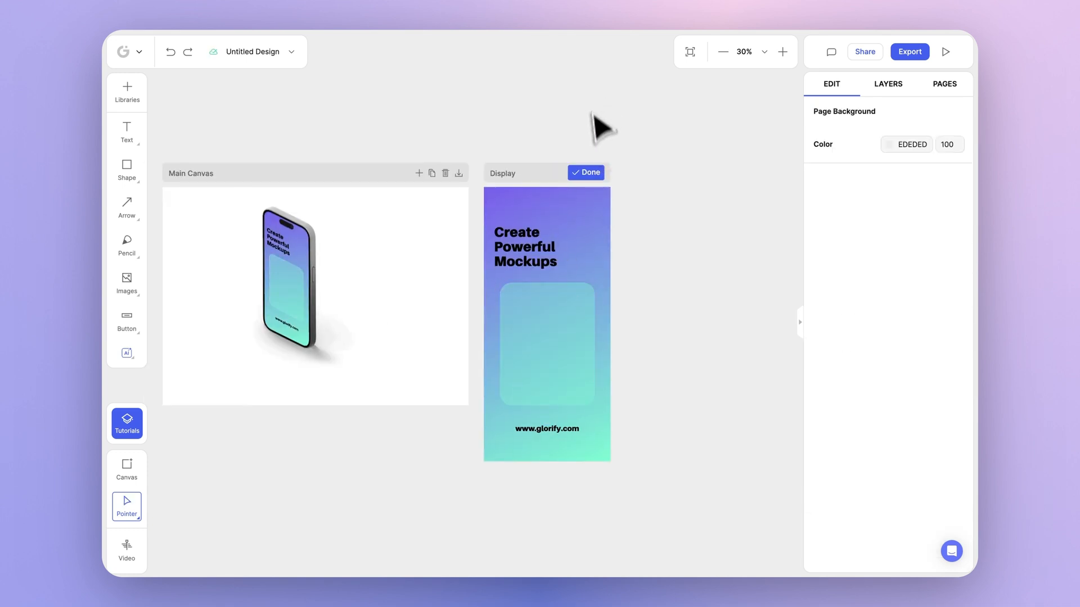
# Confirm the screen design with Done and deselect the finished iPhone mockup
pyautogui.click(546, 337)
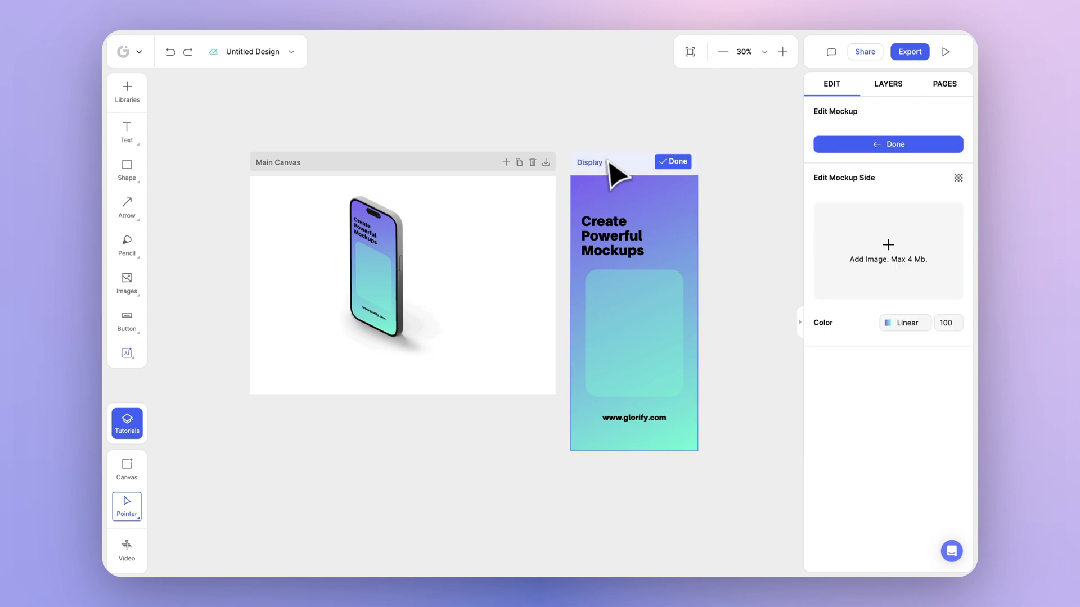
pyautogui.moveTo(694, 178)
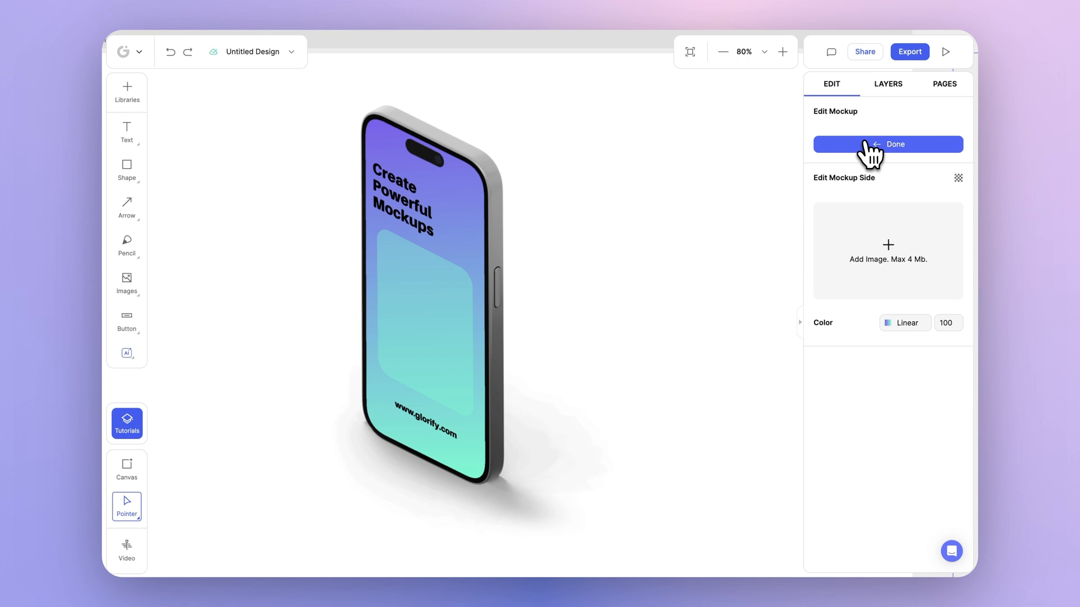
pyautogui.click(895, 144)
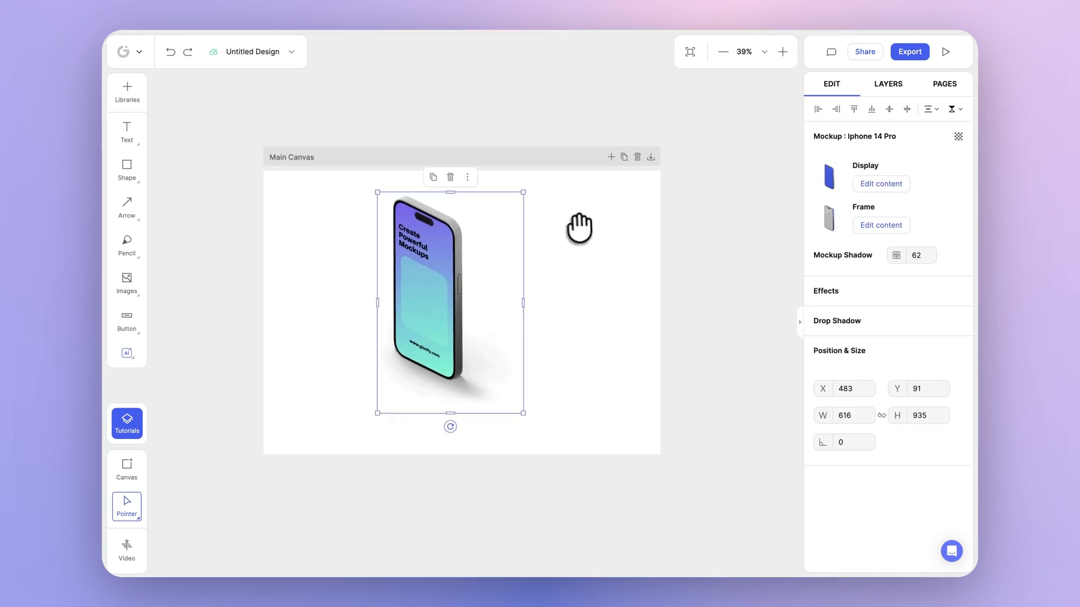
pyautogui.click(344, 256)
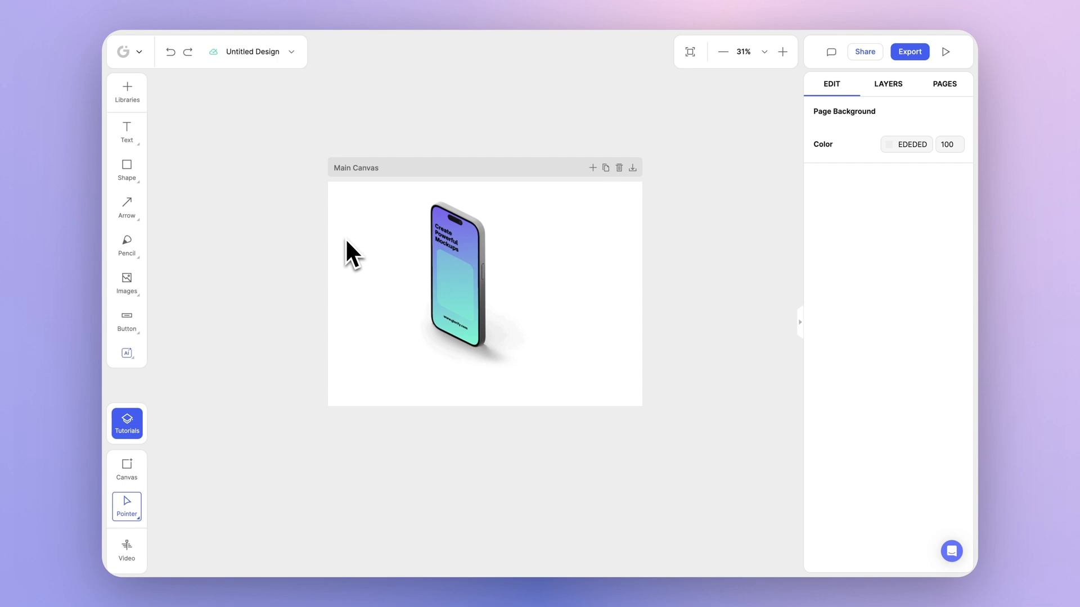
# Browse Libraries > Templates to the Mockup Scene template collection
pyautogui.click(127, 91)
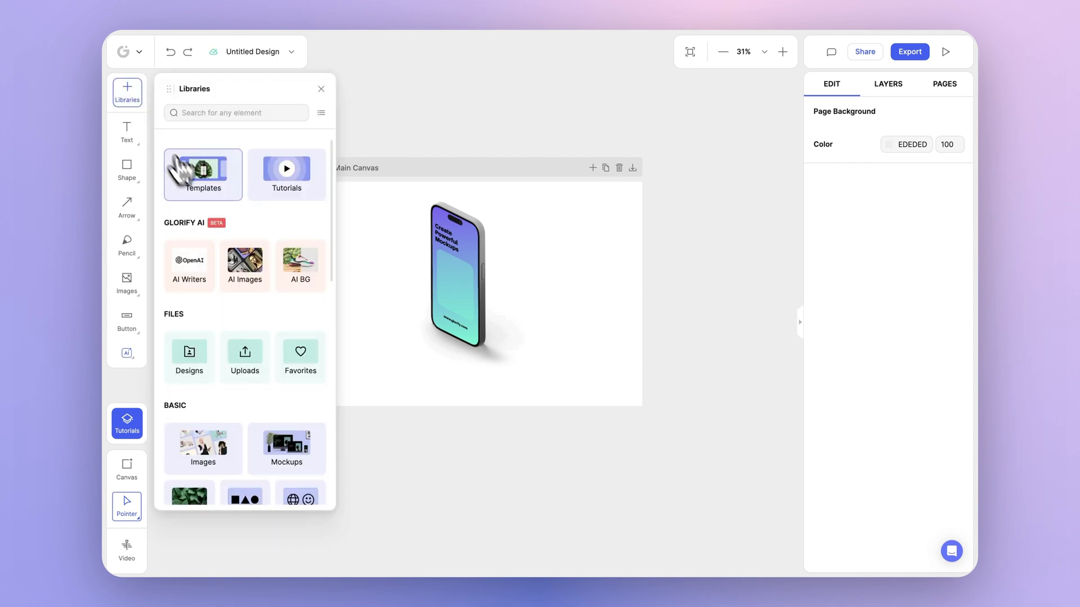
pyautogui.click(203, 175)
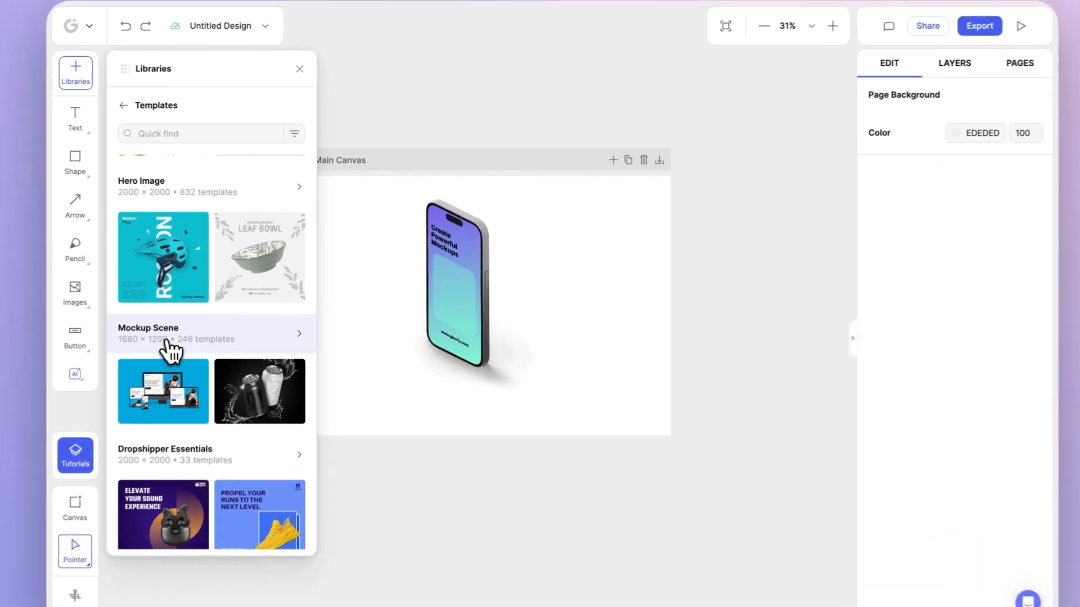
pyautogui.click(147, 333)
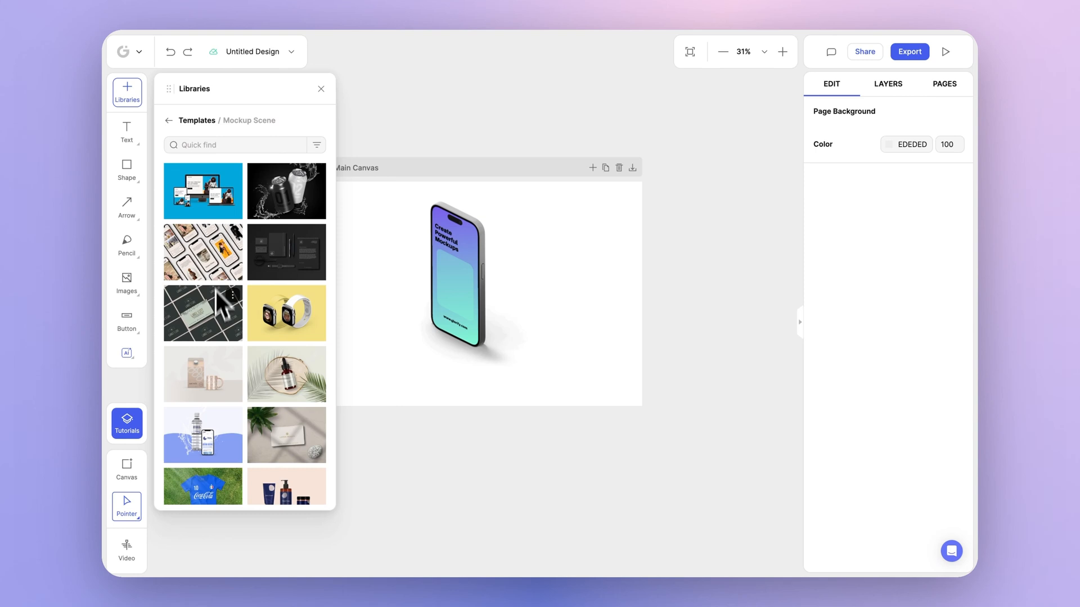
pyautogui.scroll(-3)
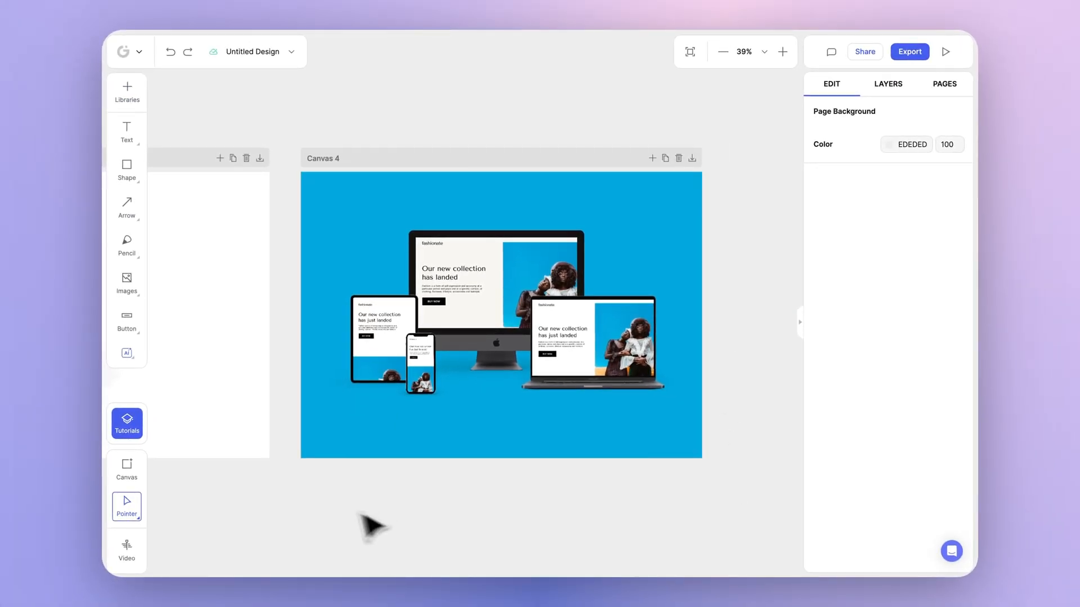
pyautogui.moveTo(734, 142)
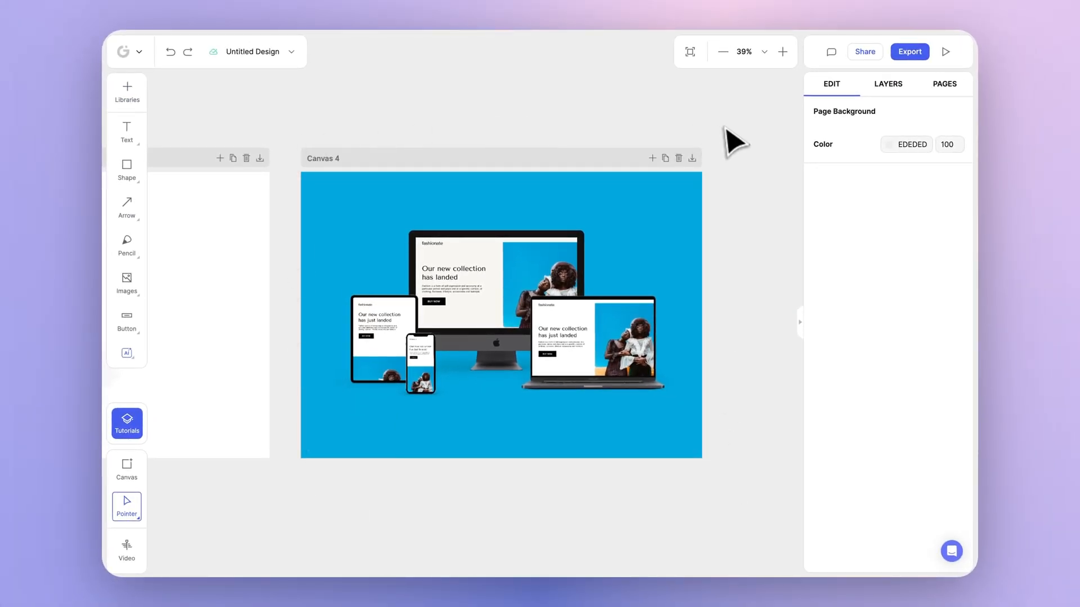
# Select the iMac Pro mockup within the added blue devices scene template
pyautogui.click(490, 282)
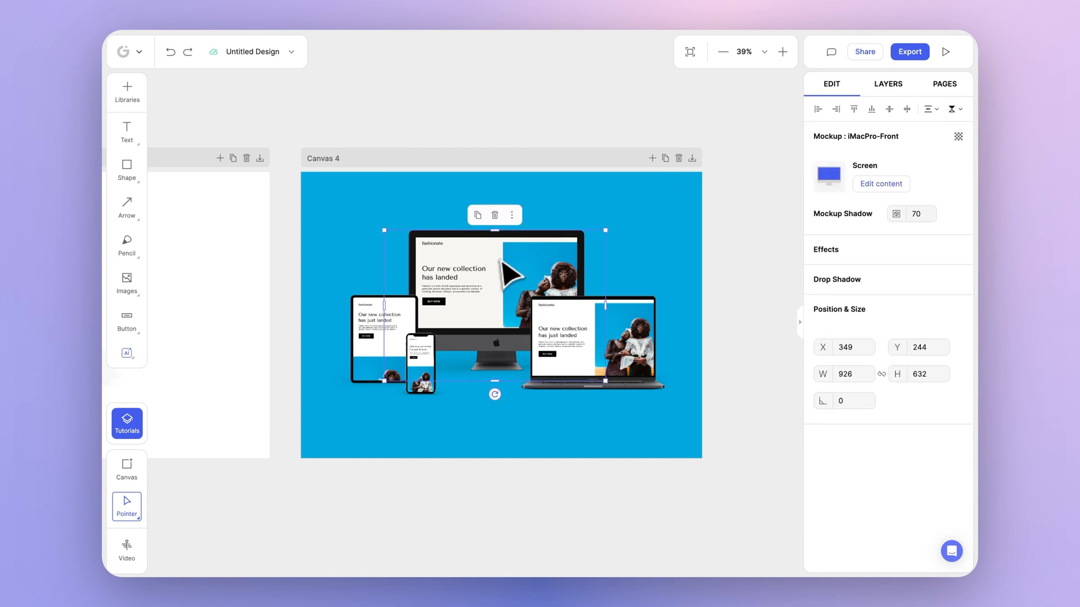